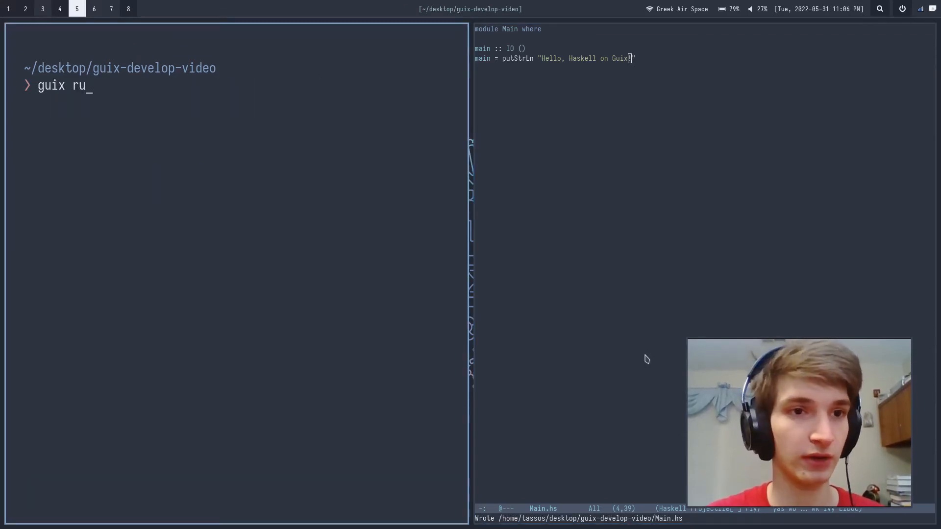
pyautogui.write('cabal init')
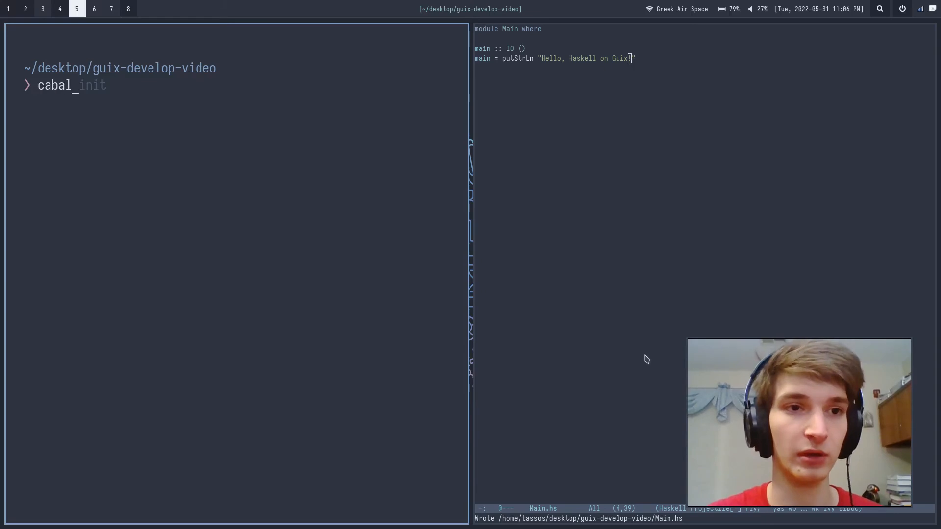
pyautogui.write('cabal run')
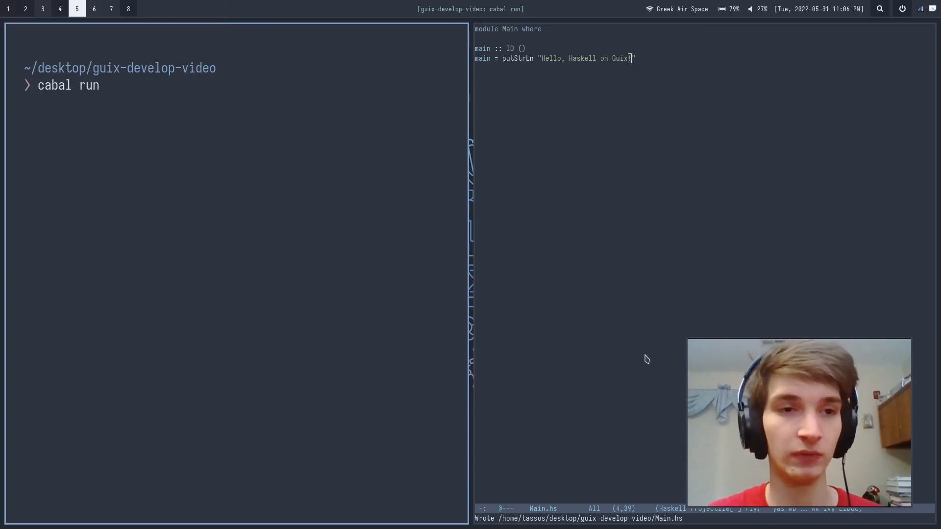